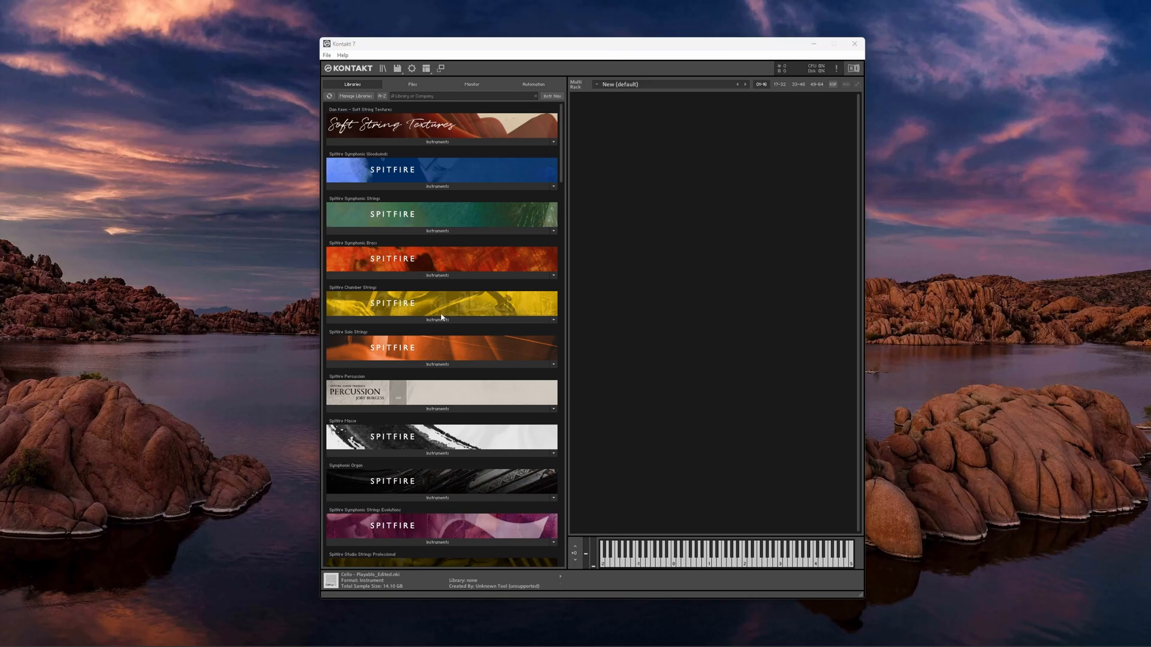
Leave the Chamber Strings list and browse SA Drive 1 (J:) in the Files view.
click(436, 318)
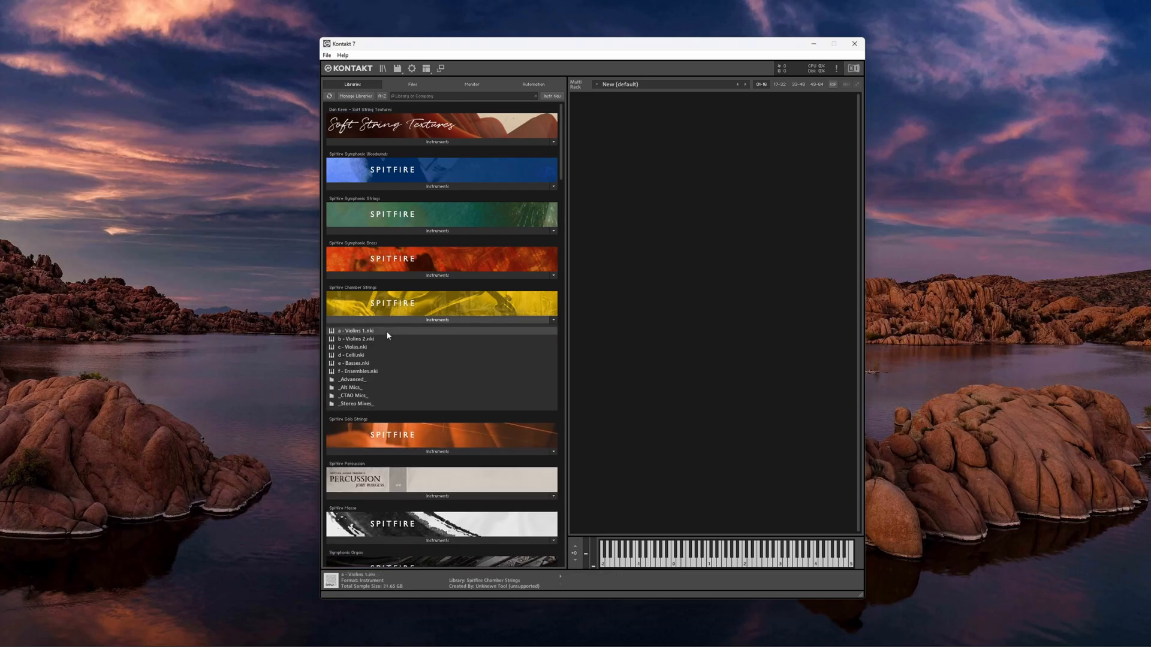
double_click(355, 330)
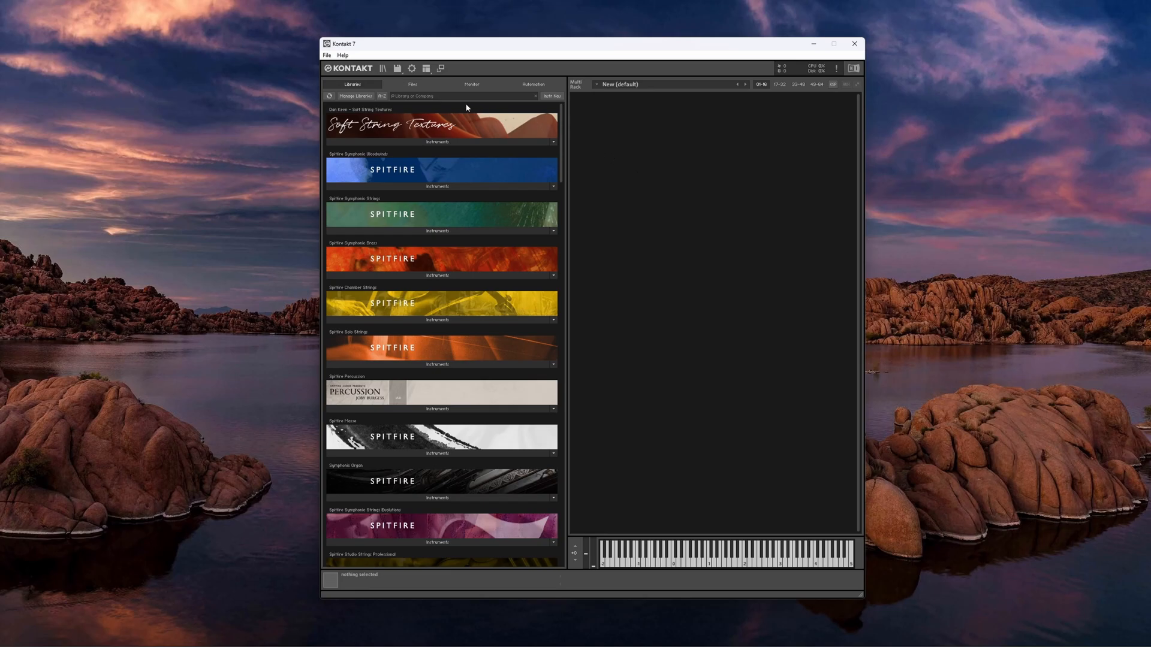
click(411, 84)
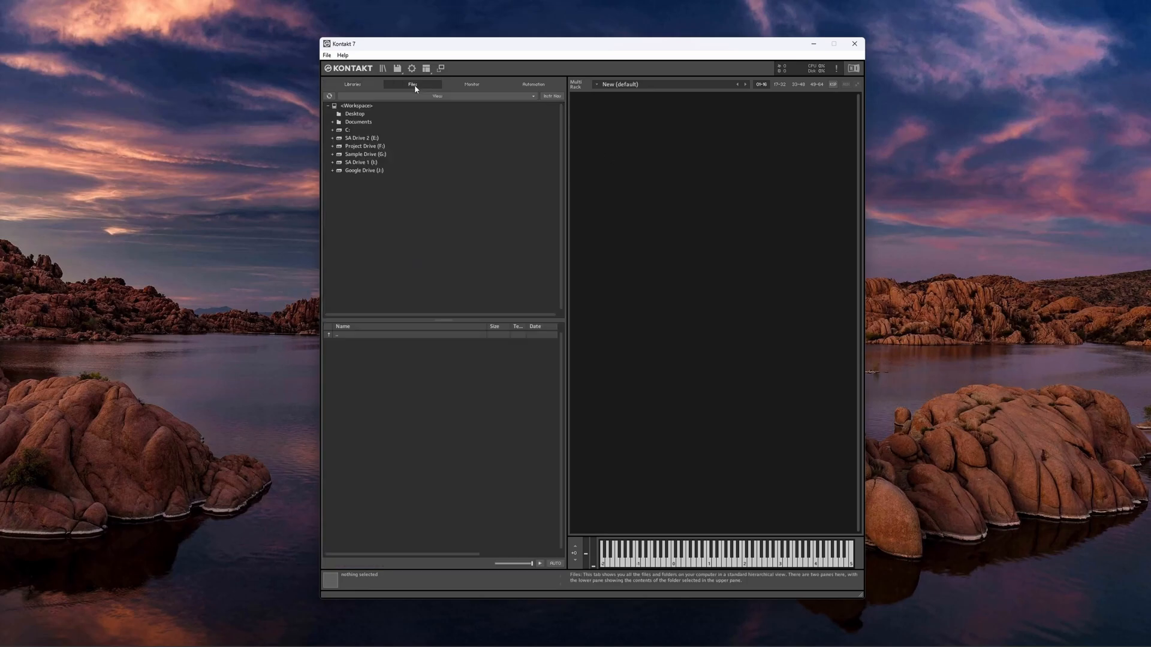
click(360, 162)
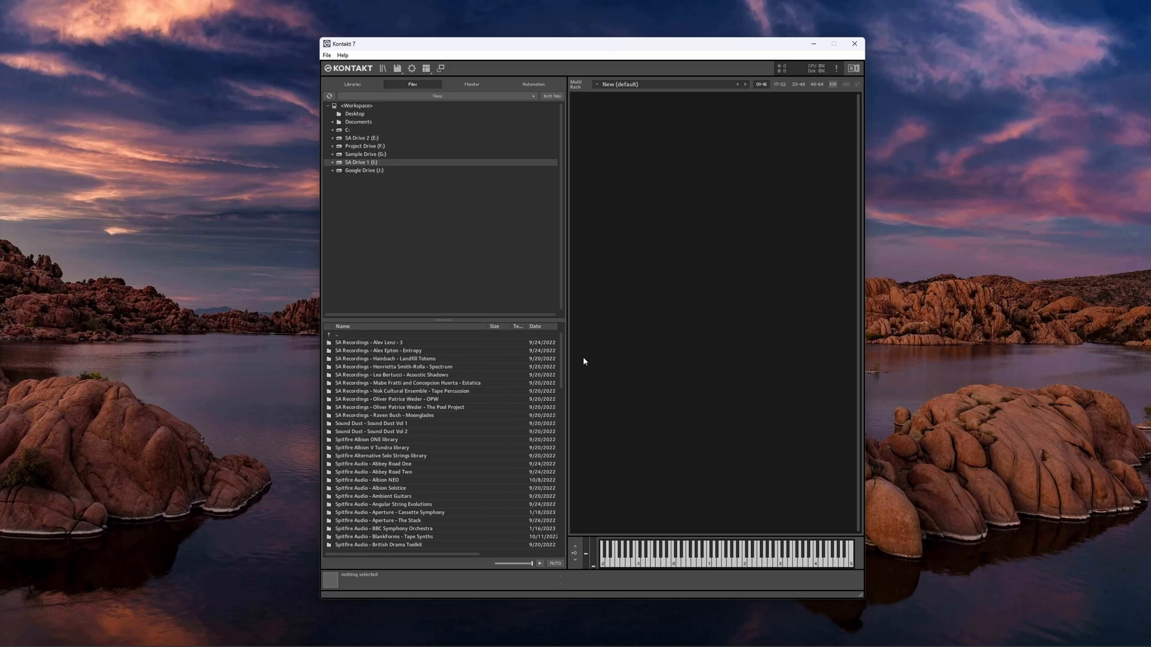
Load Longs - Normale.nki from Chrysalis Instruments > a - Initial Pupae into the rack.
scroll(down, 3)
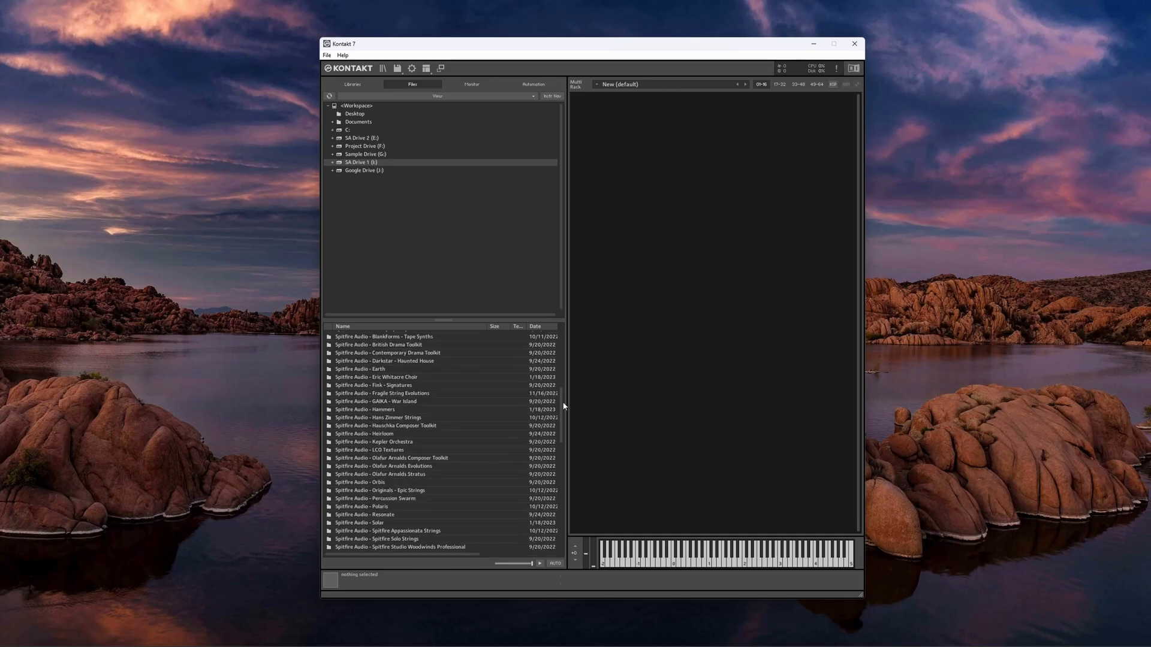
scroll(down, 3)
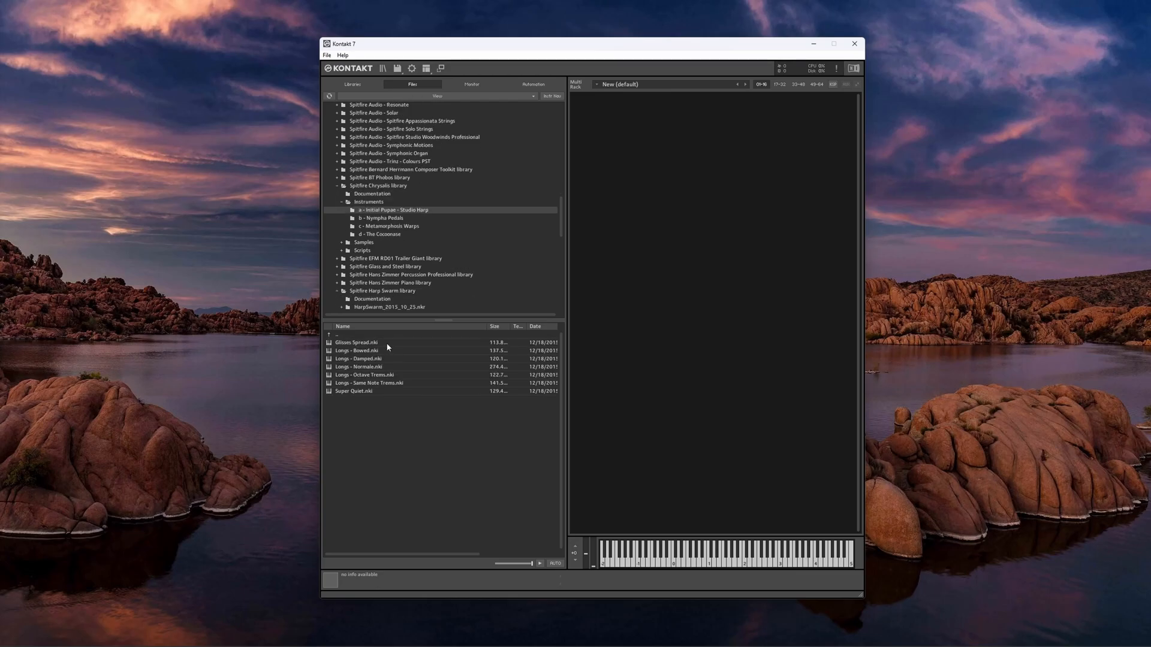
double_click(358, 366)
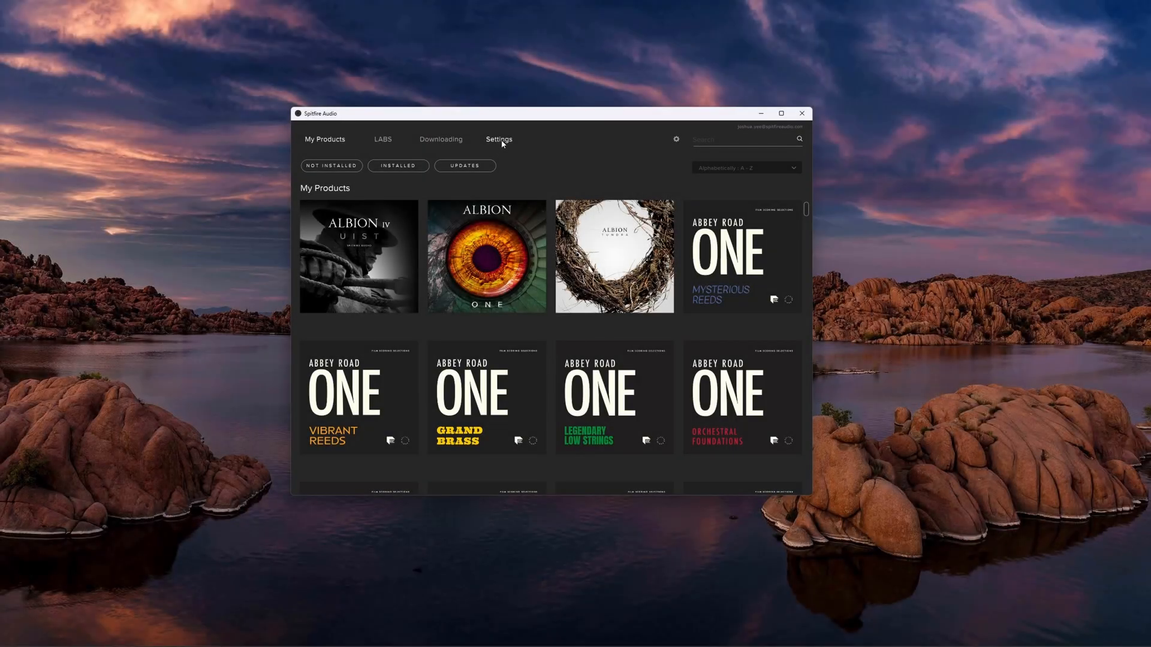
click(498, 139)
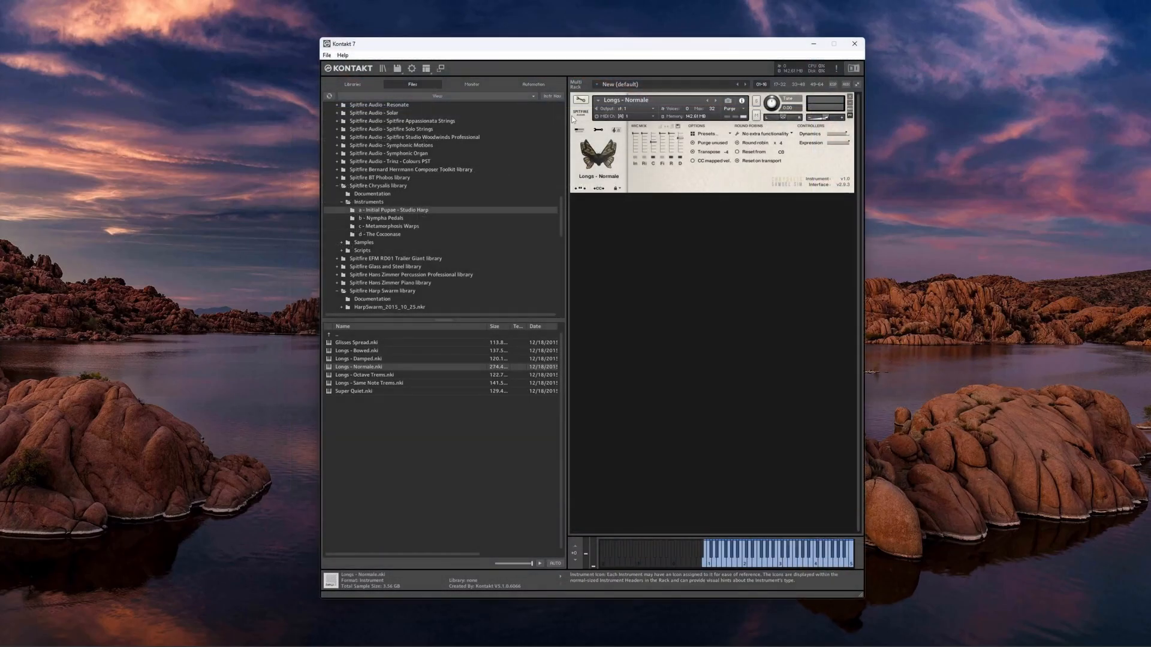
Save the harp patch as 'Longs - Normale - Mic Loaded' and return to the library list.
click(397, 69)
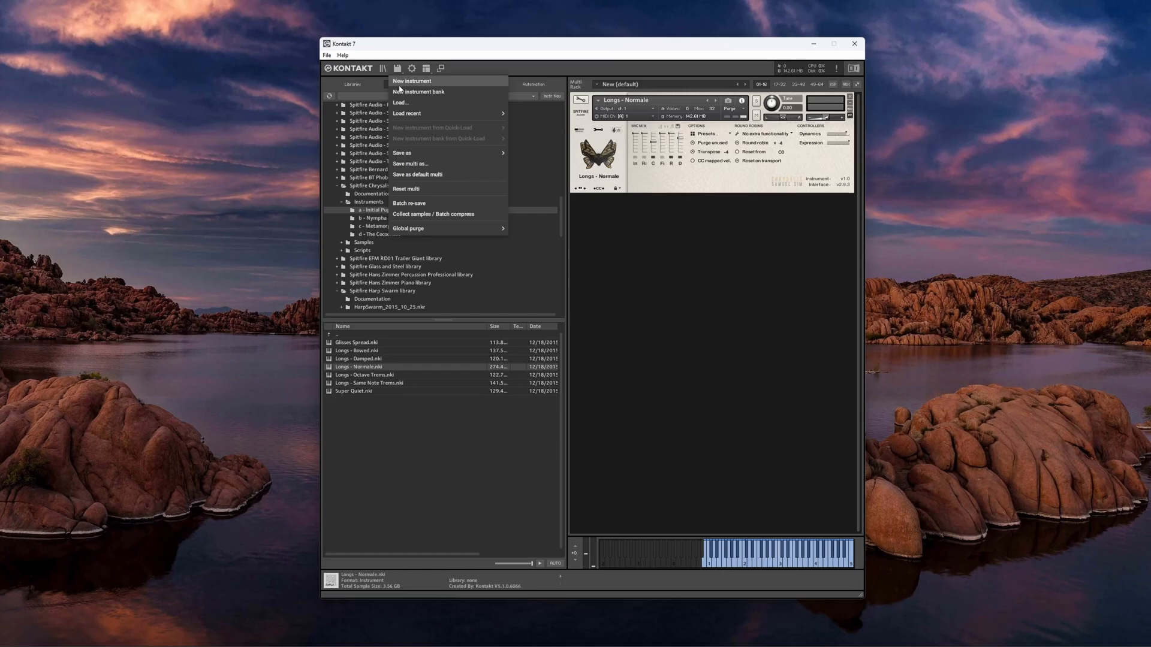
mouse_move(402, 152)
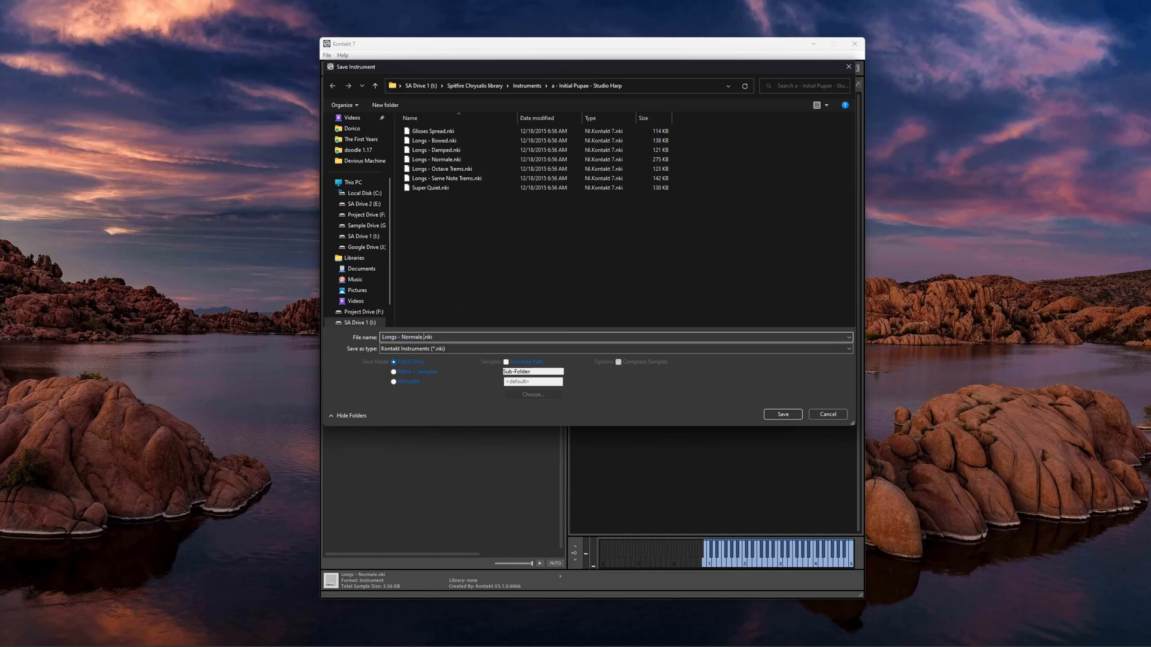
text(- Mic Loaded)
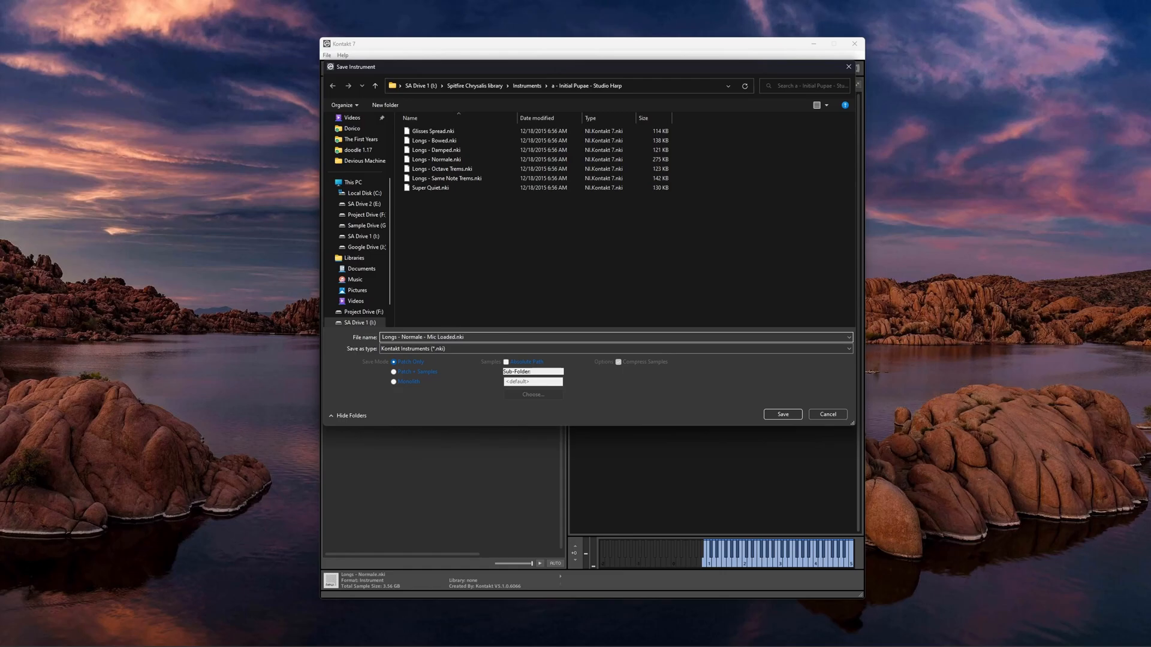
click(826, 413)
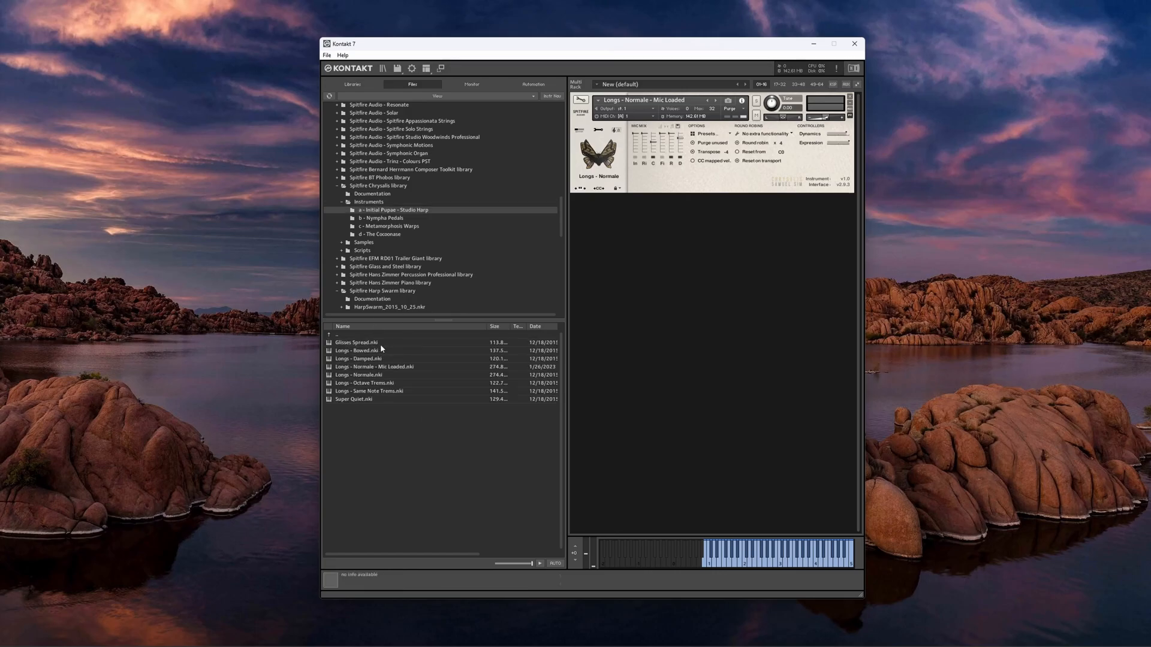
click(374, 367)
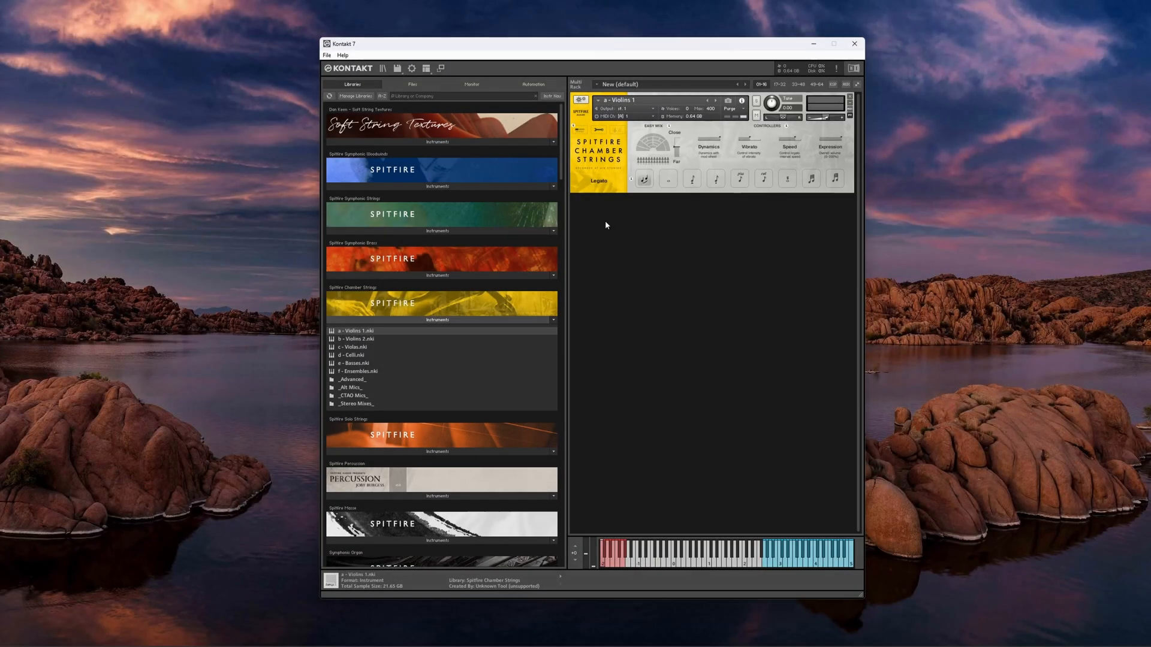
Toggle Minimize view, hide the Side Pane and enable the Keyboard in the Workspace menu.
click(442, 68)
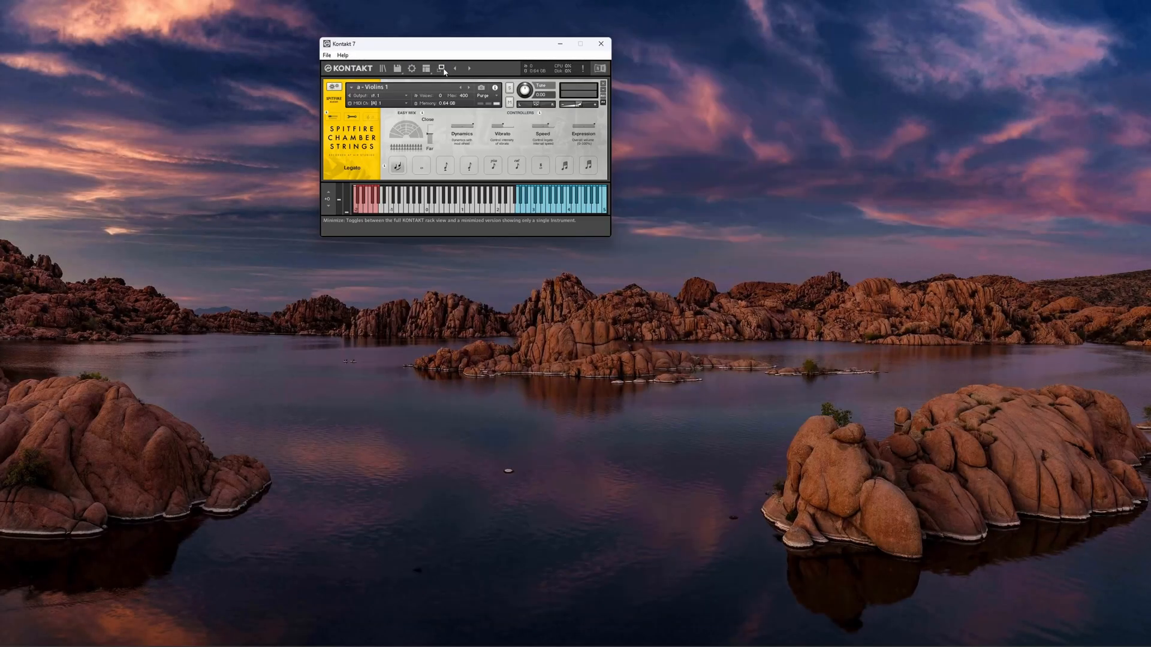
click(442, 68)
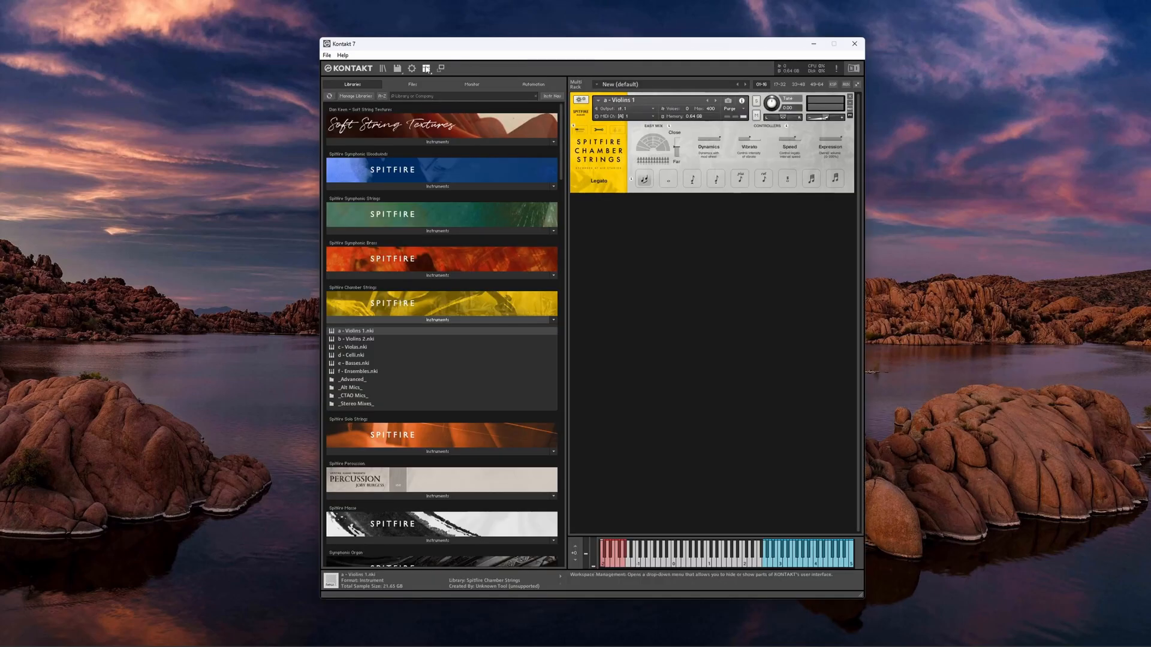
click(426, 68)
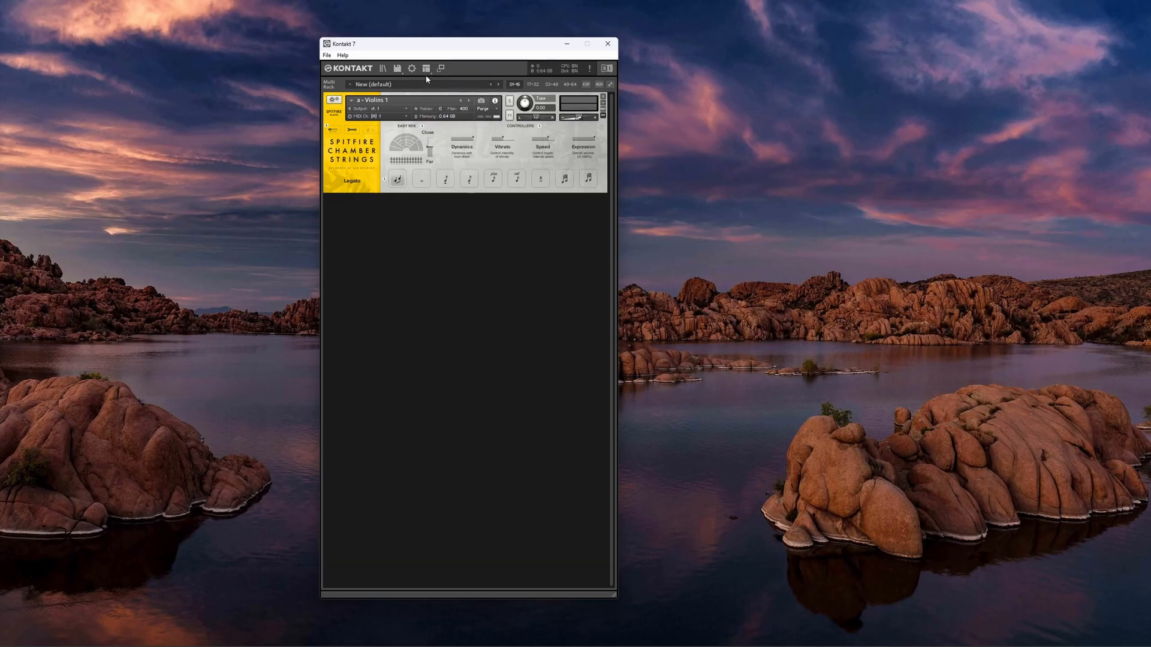
click(426, 68)
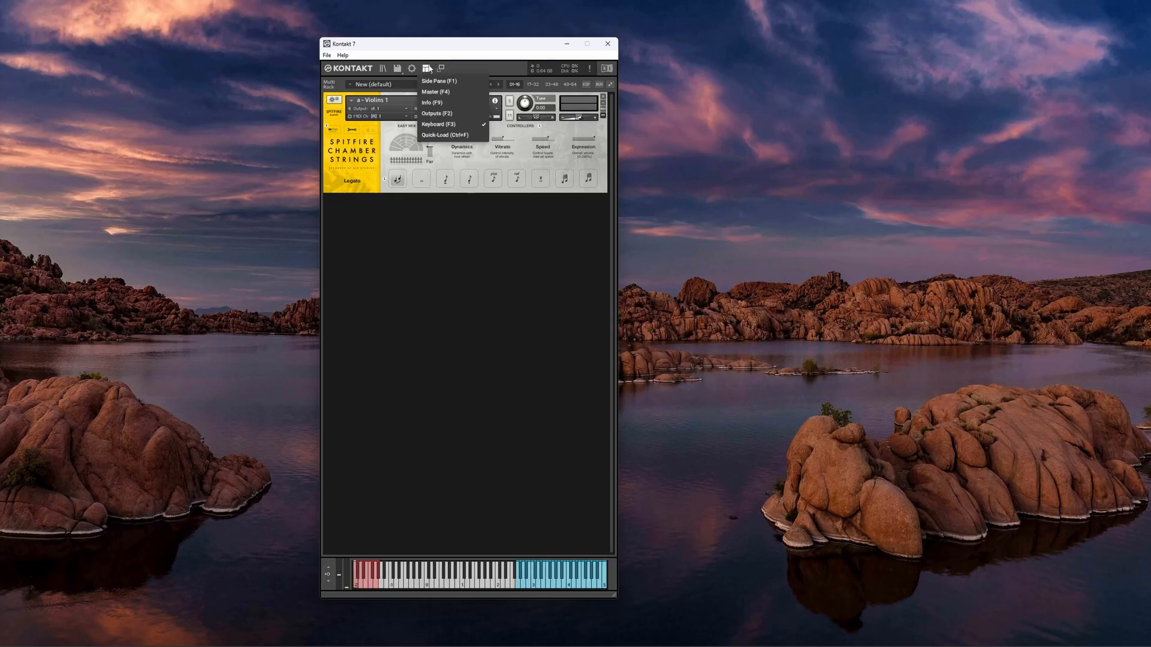
click(438, 80)
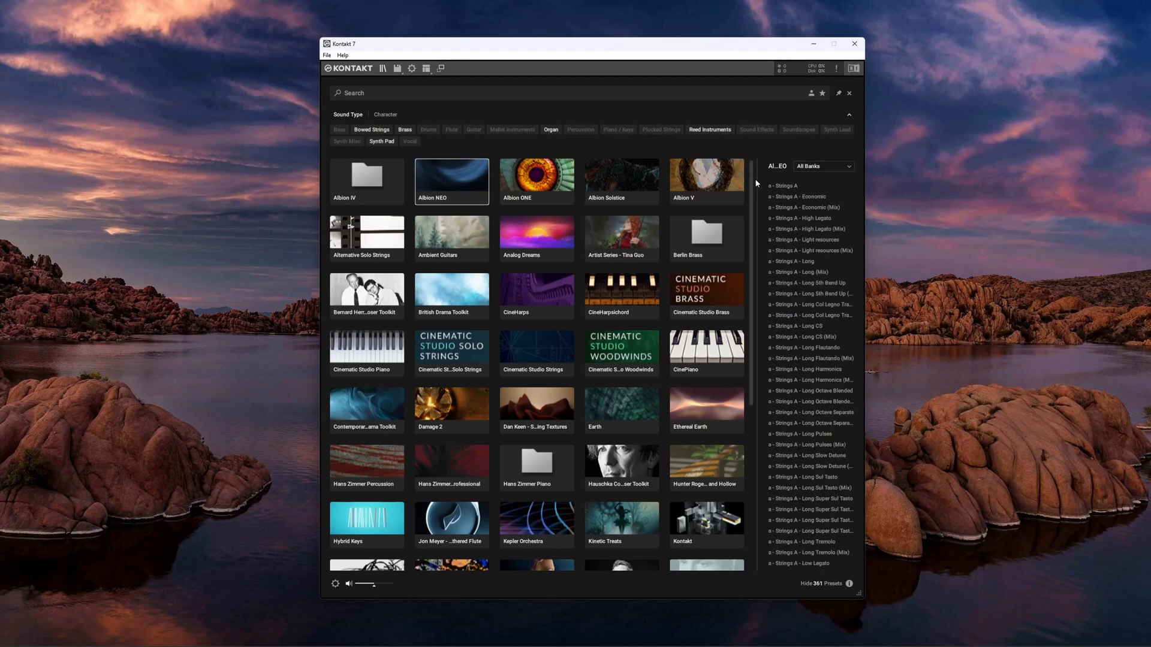
Filter to the Albion NEO bank, load 'a - Strings A - Long' and reopen the browser.
click(822, 166)
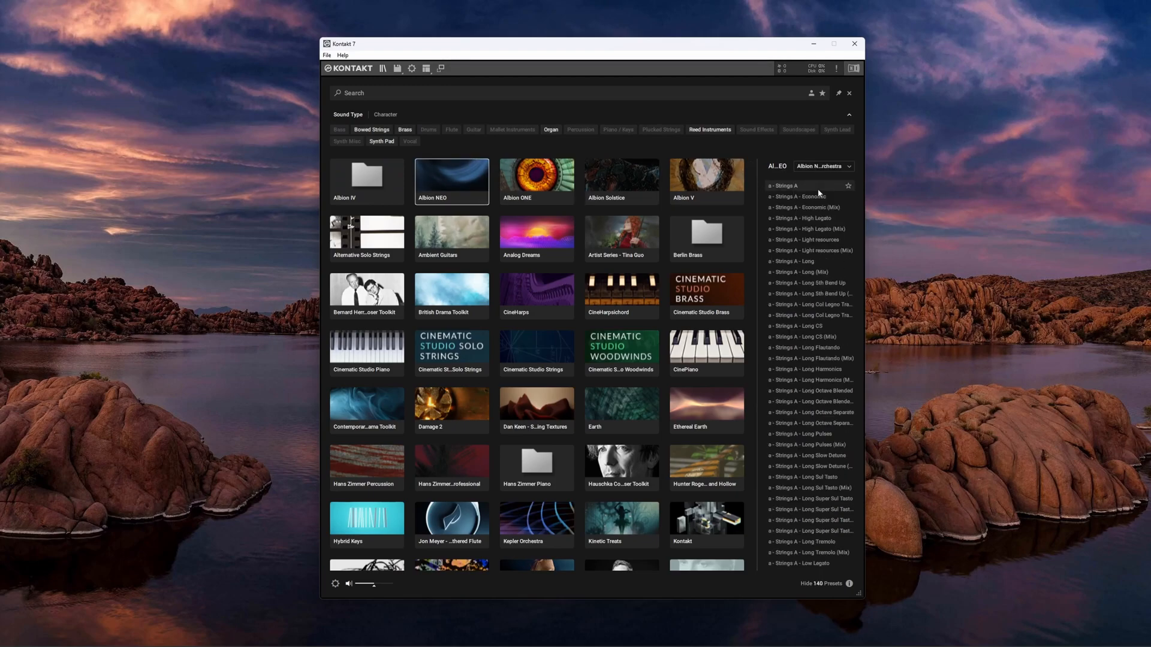
double_click(799, 262)
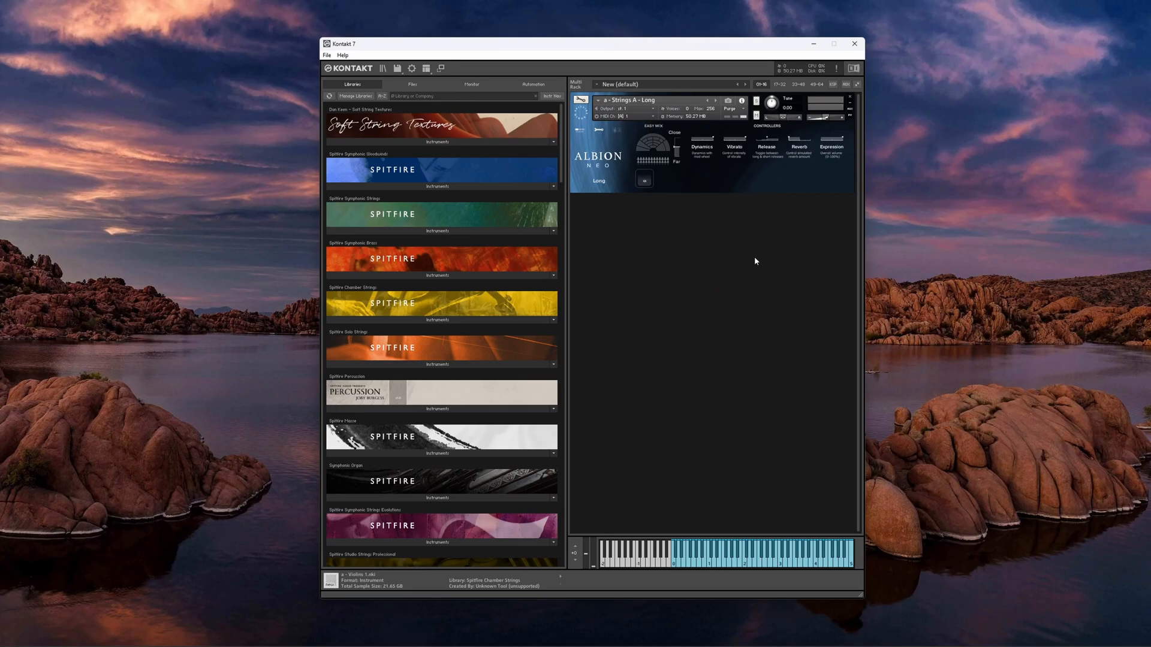
click(852, 68)
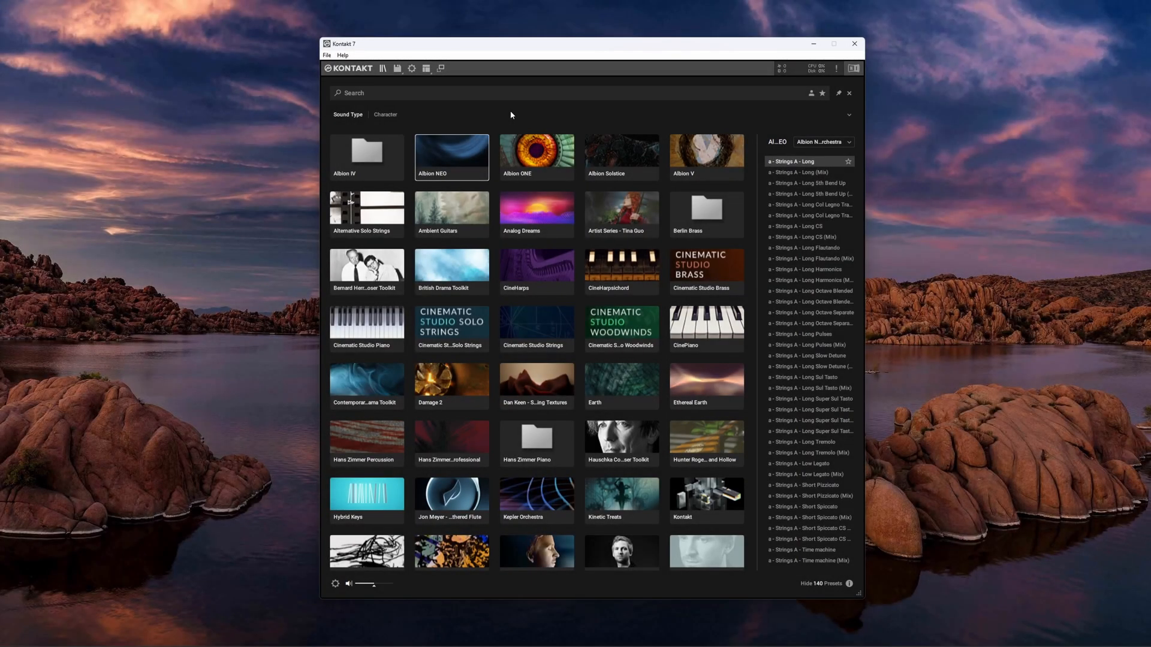
Add the Spitfire Chrysalis library folder as a custom library in Import Content.
click(334, 583)
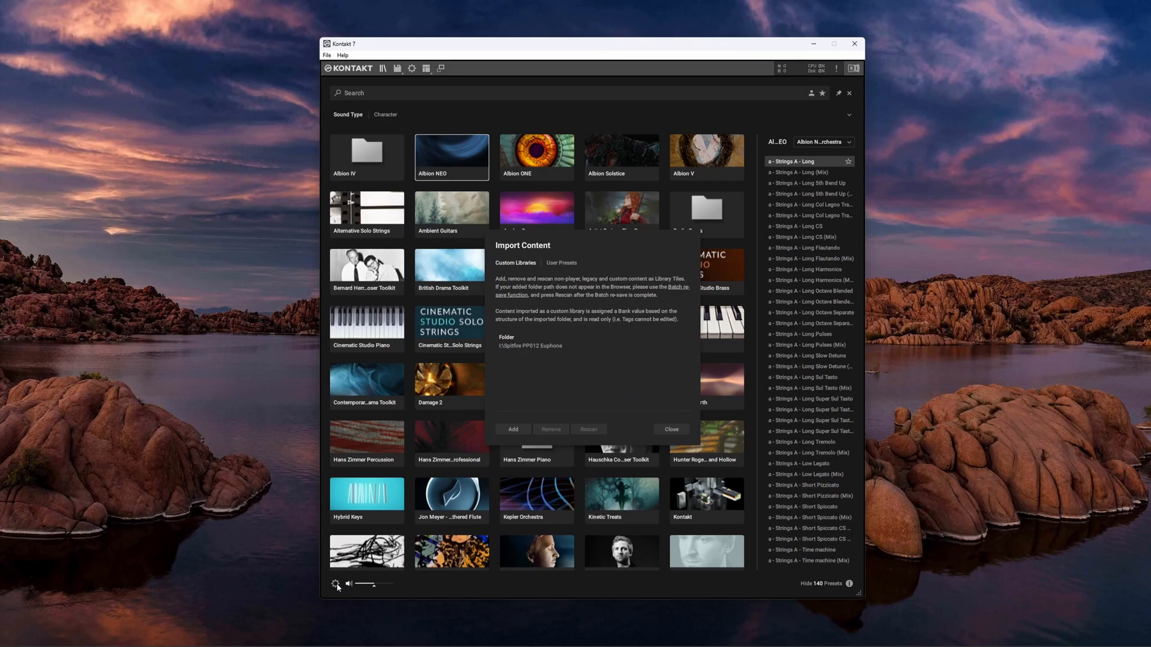
click(512, 429)
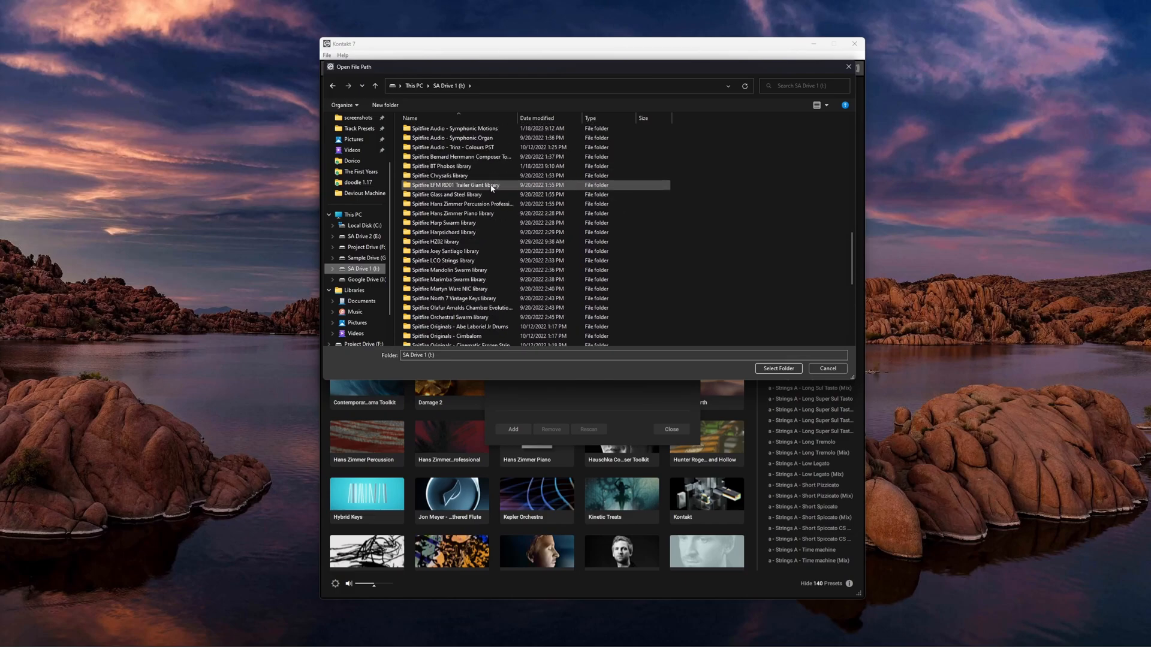
click(777, 368)
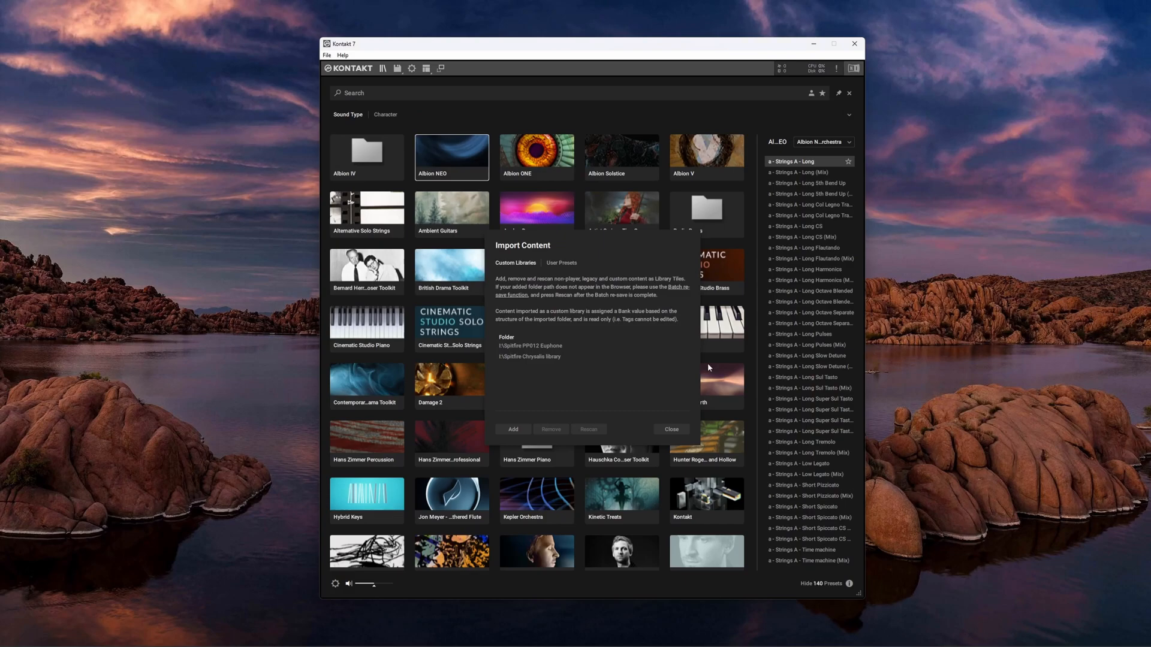
click(669, 429)
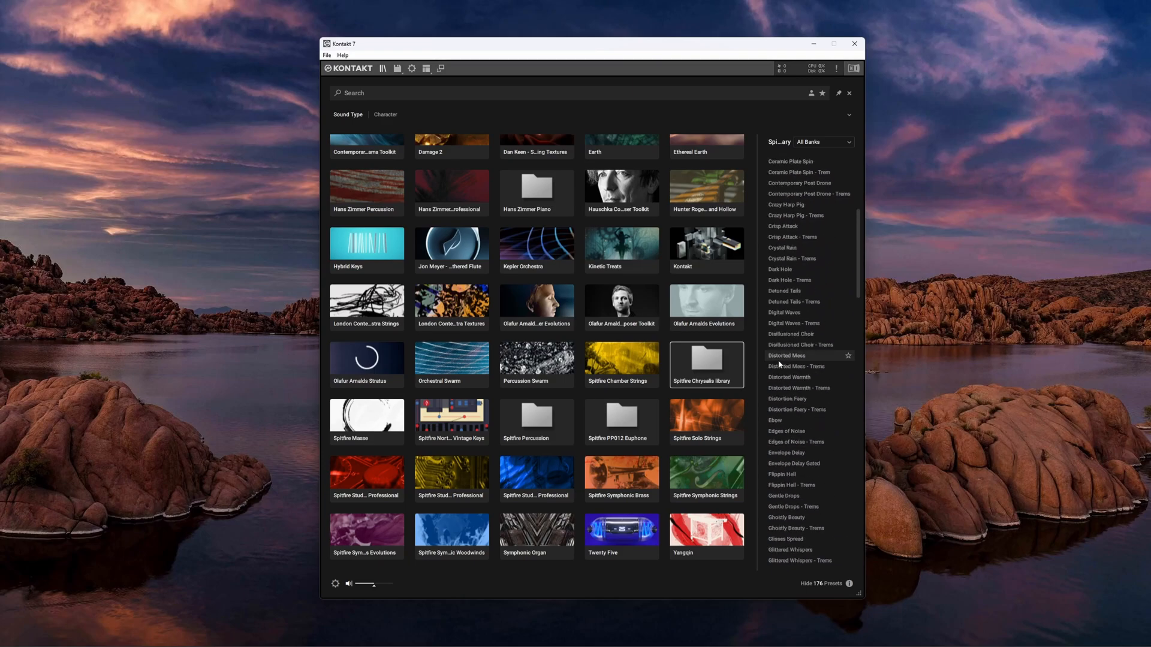
Add the PP013 Igneous Electric Cello library folder as a custom library.
scroll(up, 3)
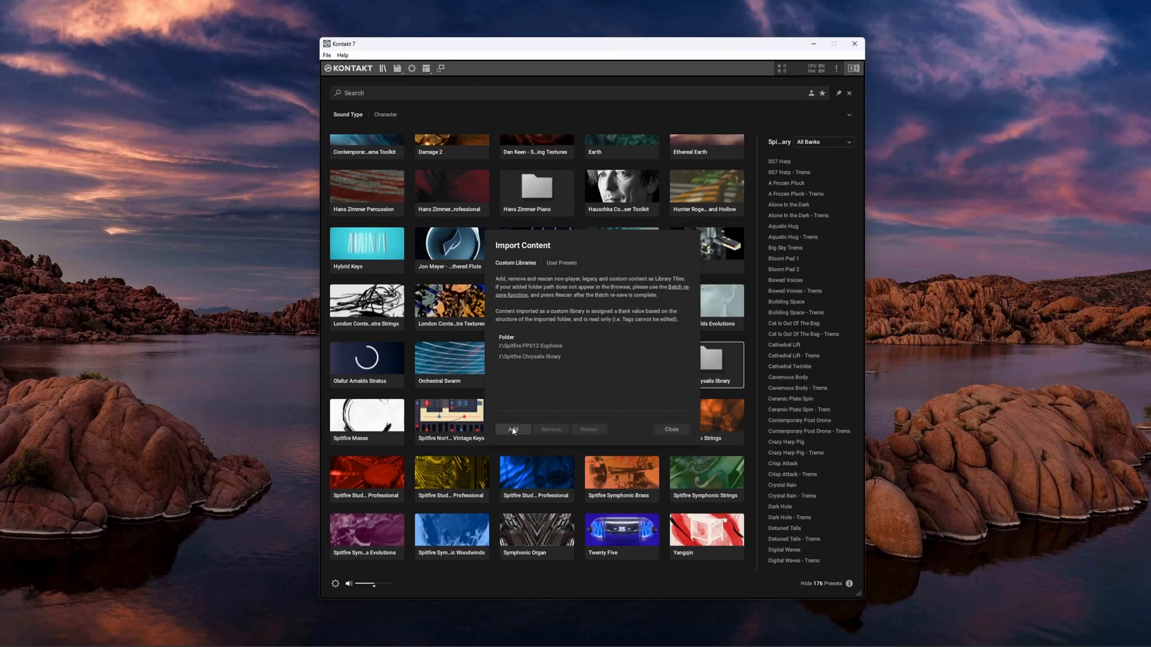
click(512, 429)
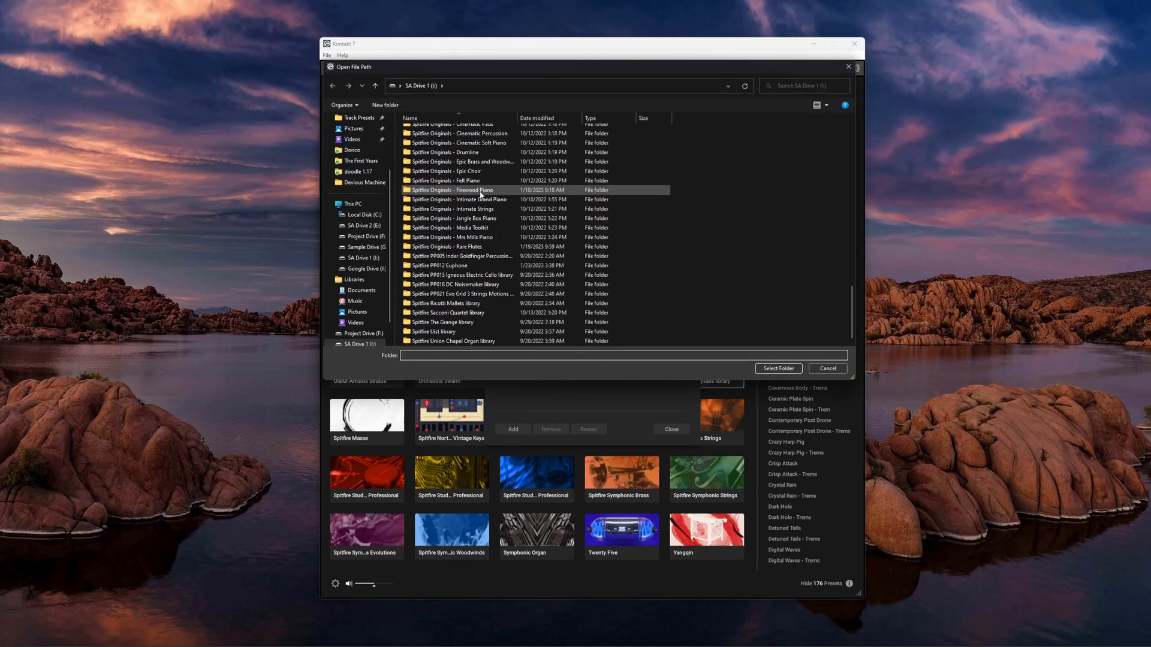
mouse_move(470, 286)
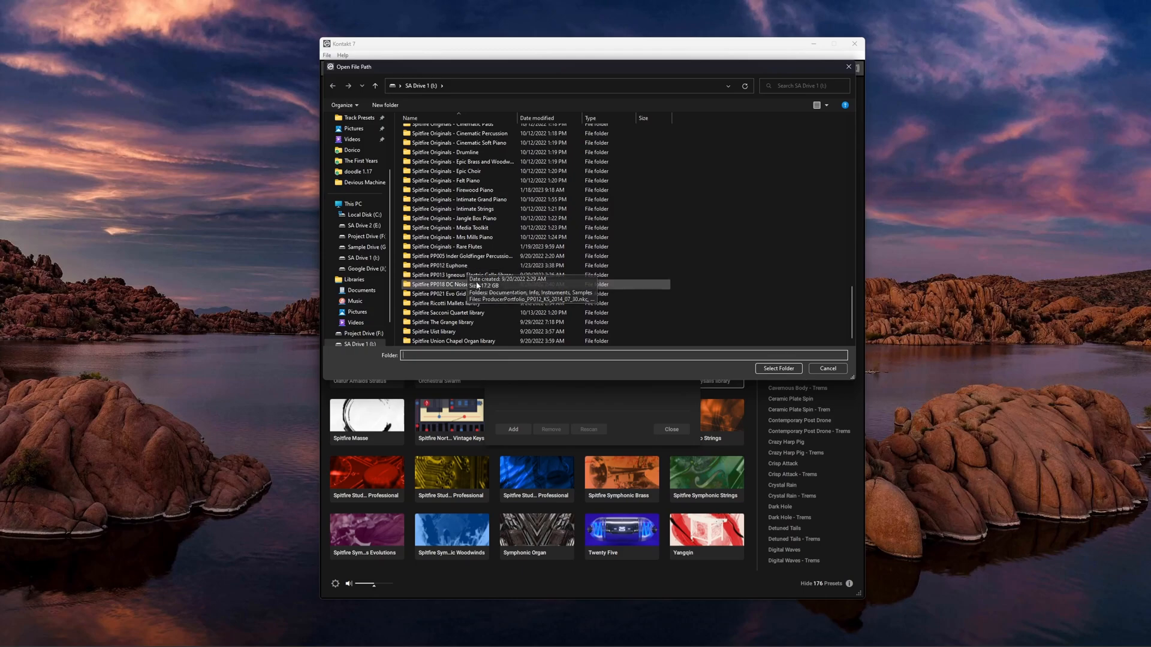
click(462, 275)
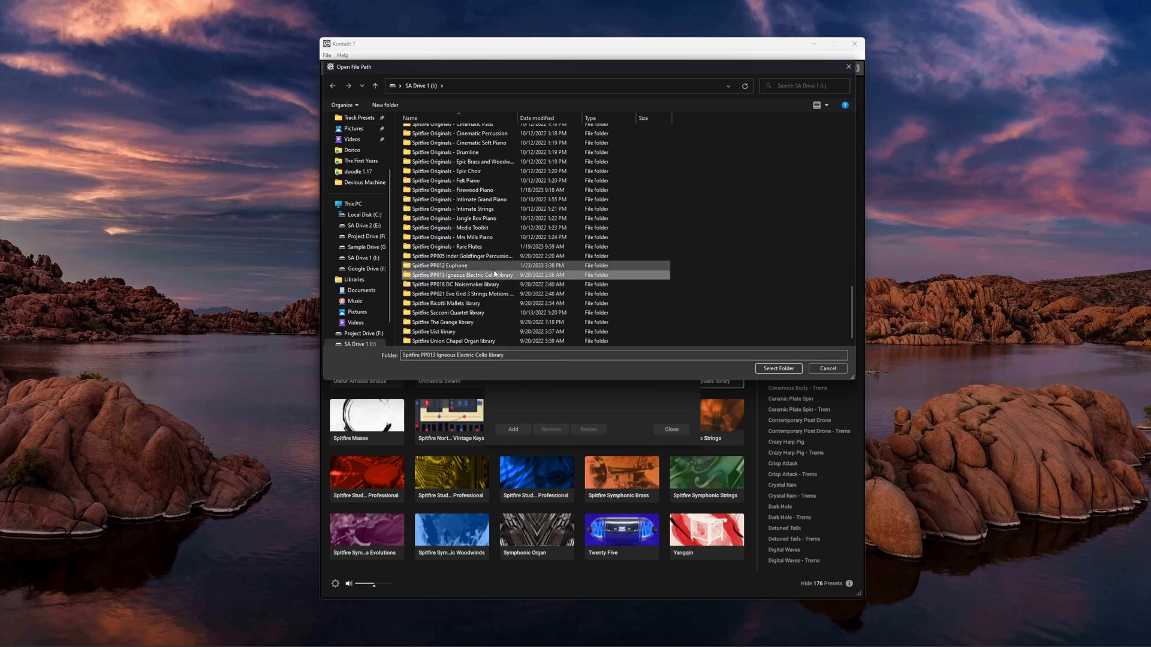
click(778, 368)
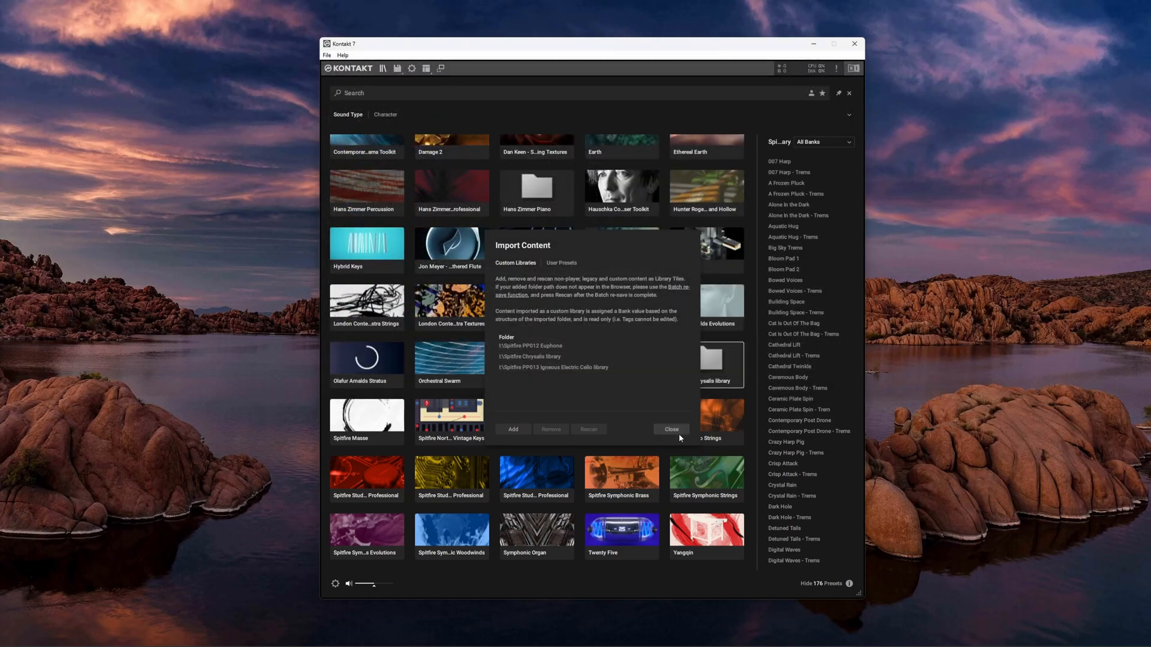
click(669, 429)
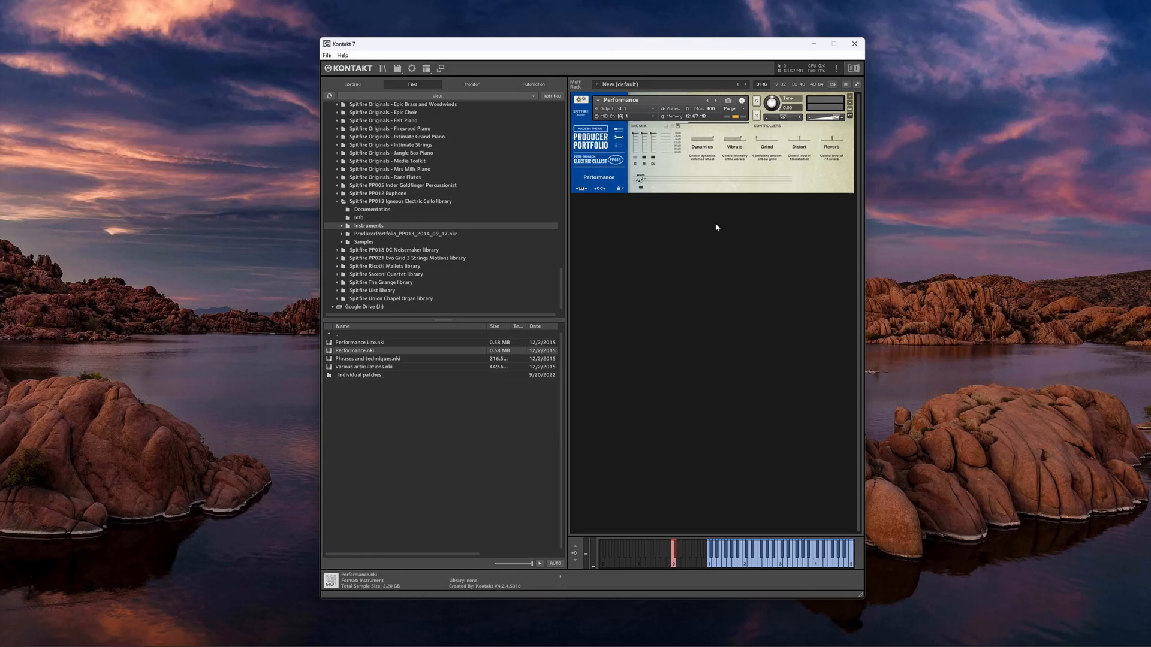
Run Batch re-save on the Spitfire PP013 Igneous Electric Cello library folder.
click(396, 68)
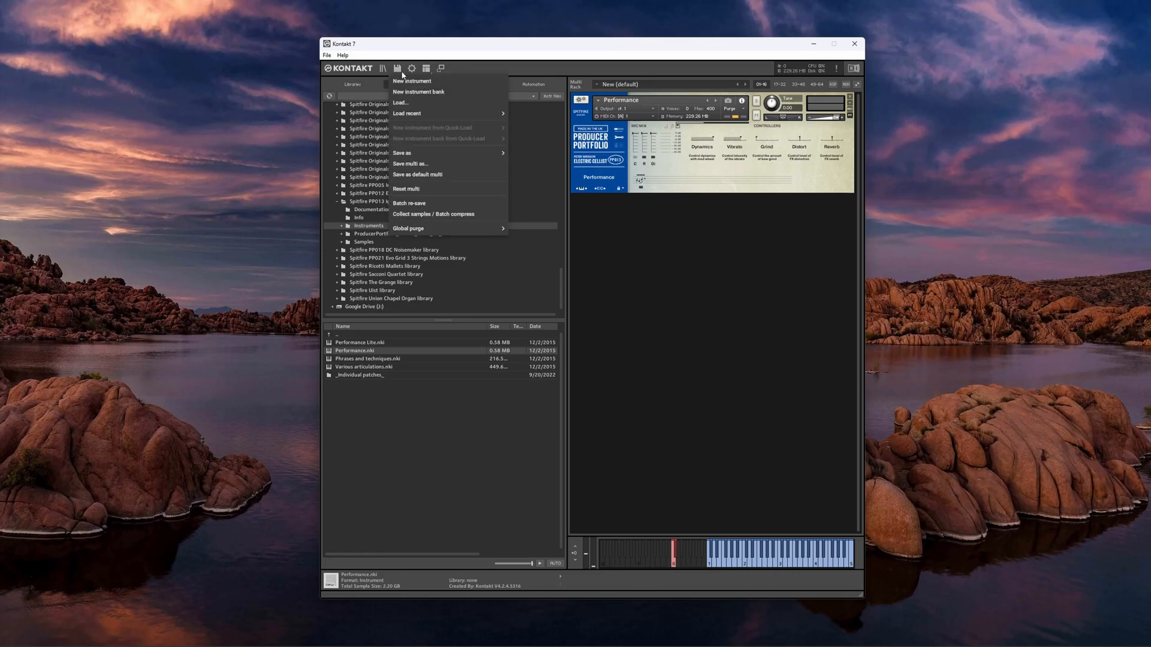
click(407, 203)
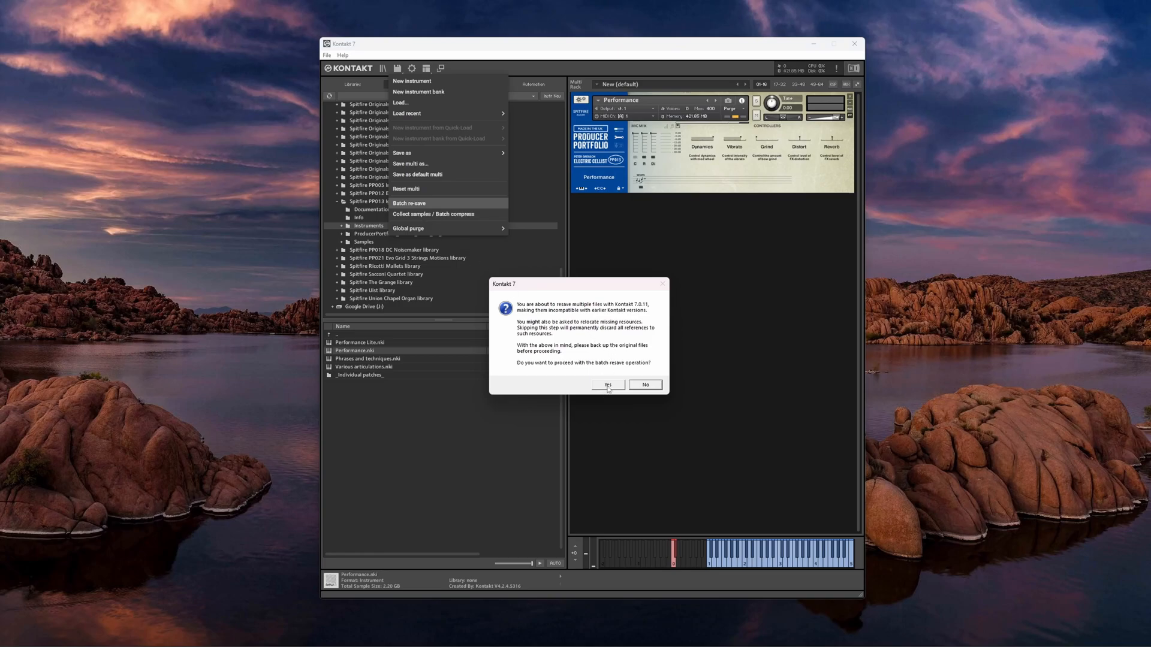
click(606, 384)
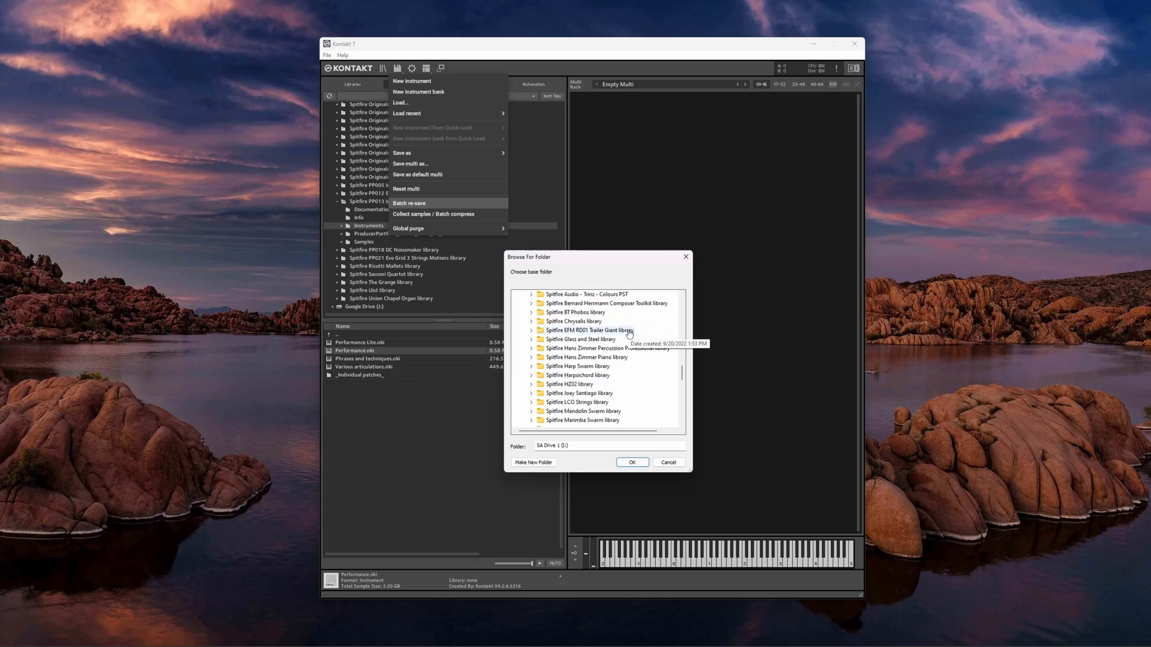
scroll(down, 3)
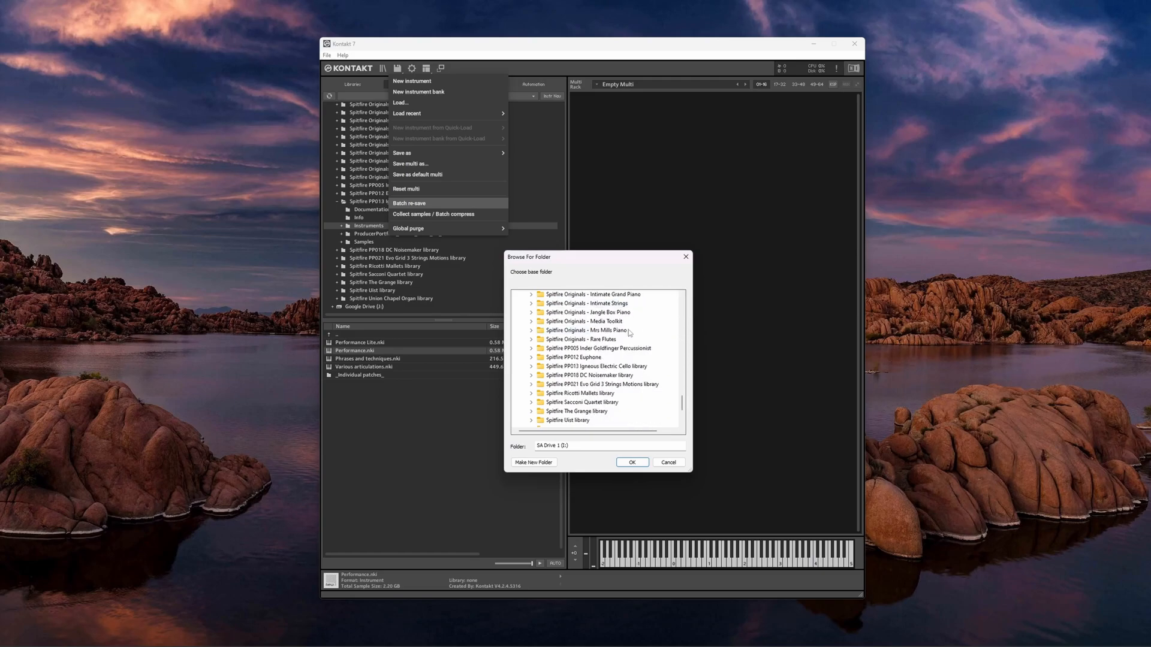
click(597, 367)
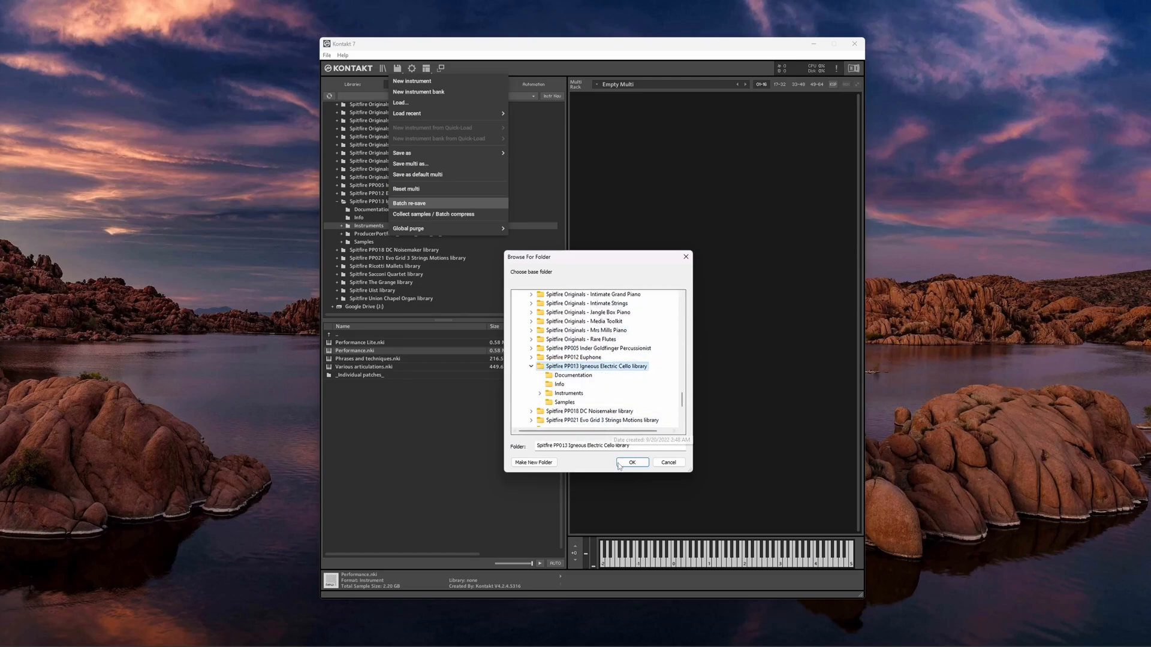
click(632, 463)
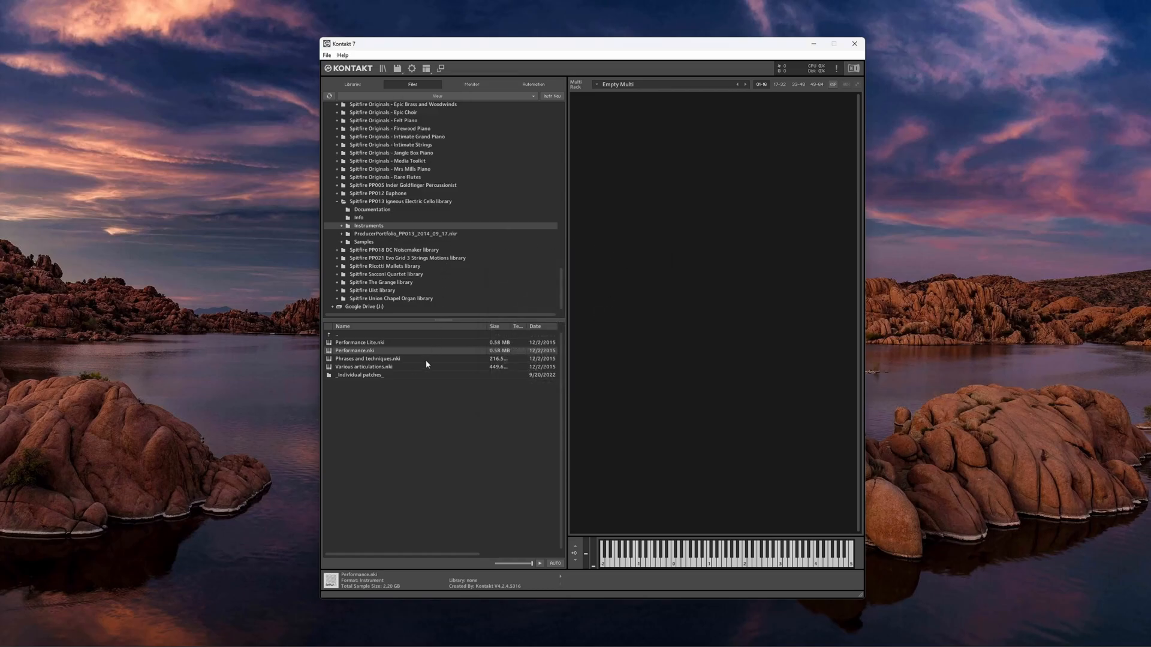
Rescan the PP013 Igneous Electric Cello custom library entry in Import Content.
click(351, 84)
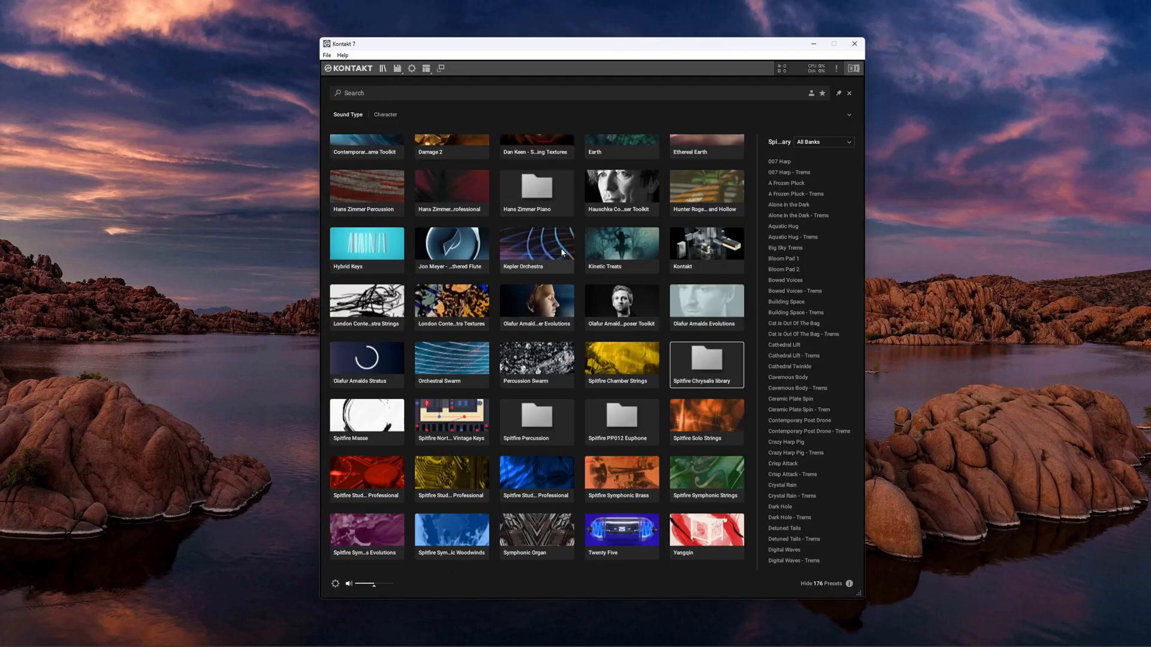
click(335, 583)
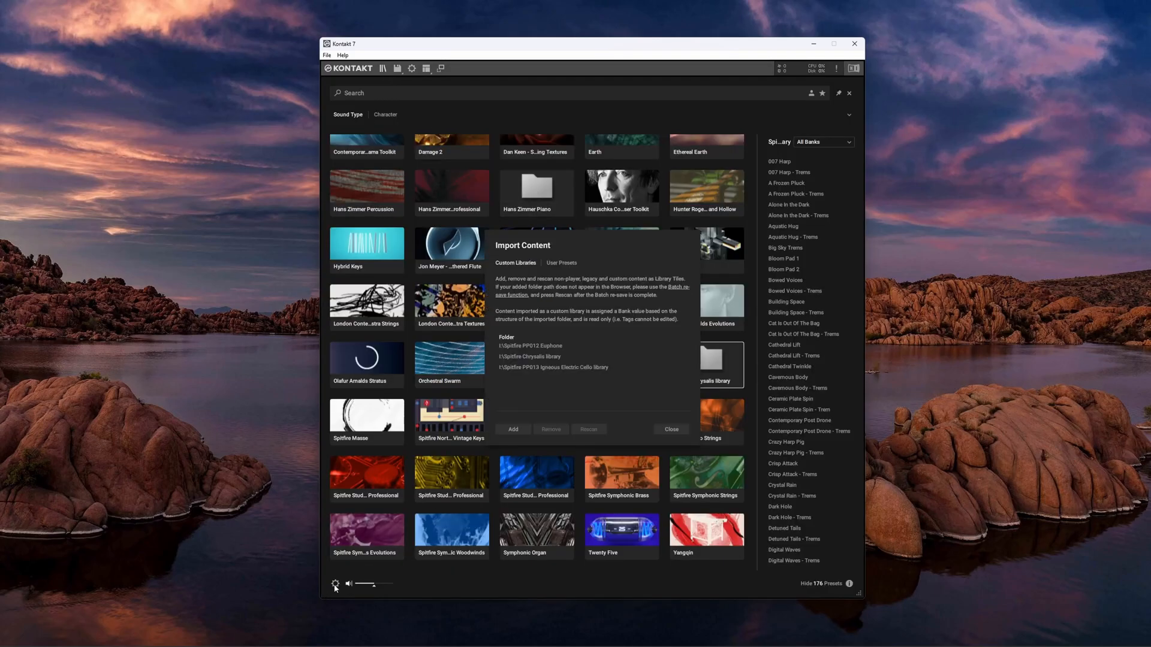
click(552, 368)
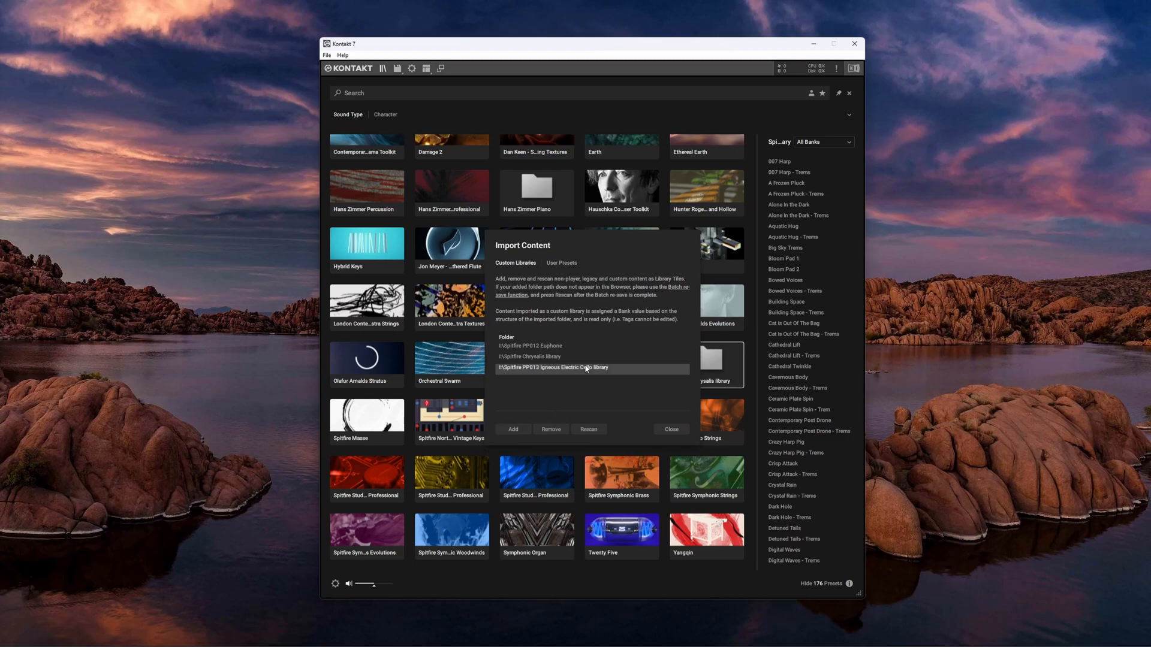
click(589, 429)
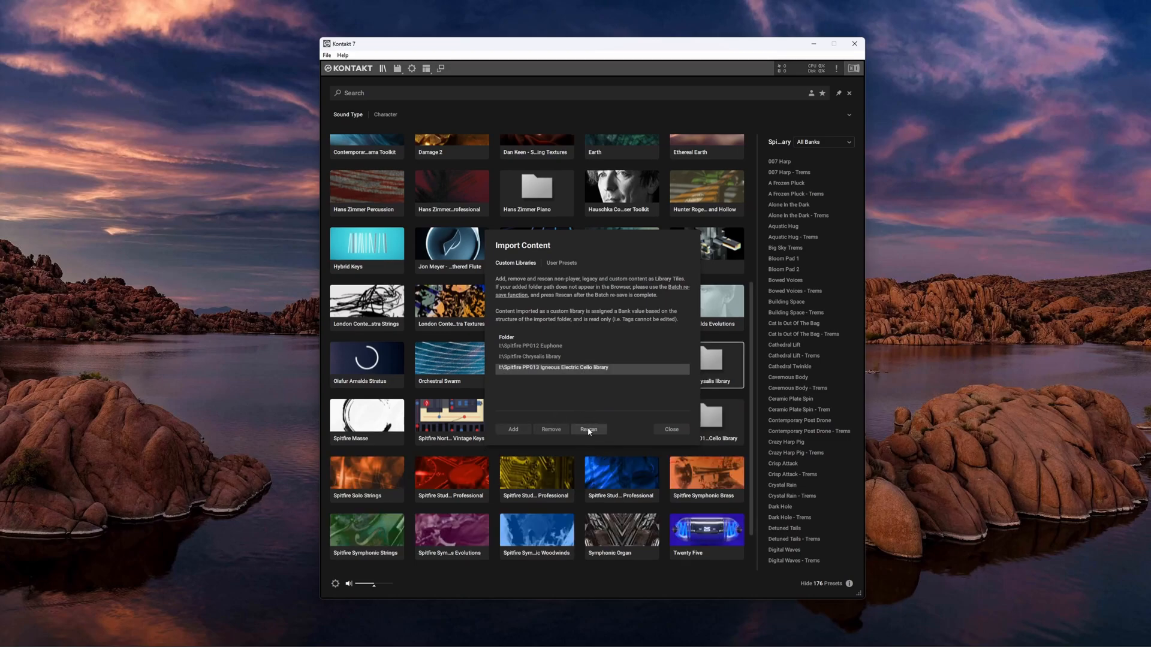
click(669, 429)
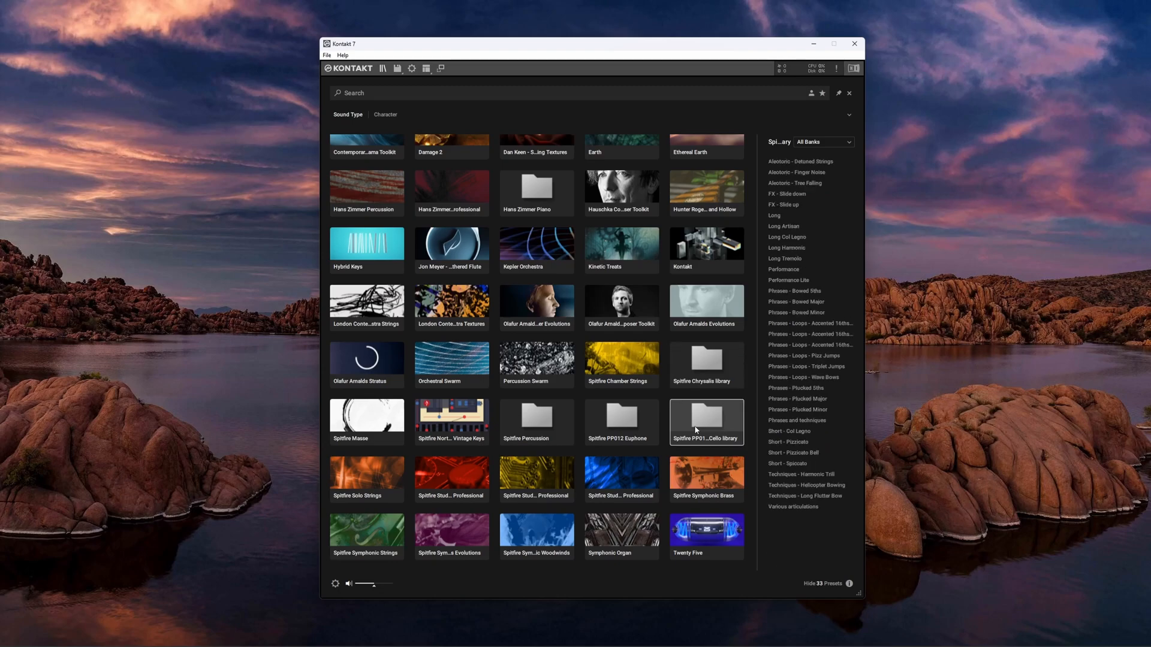
mouse_move(705, 427)
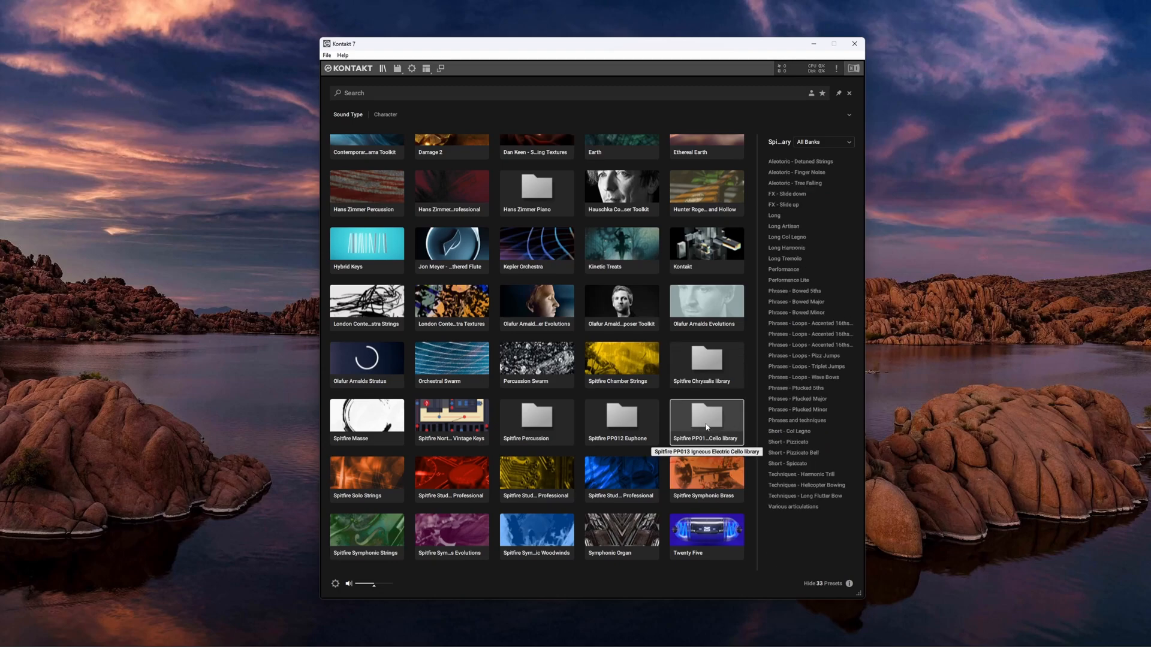